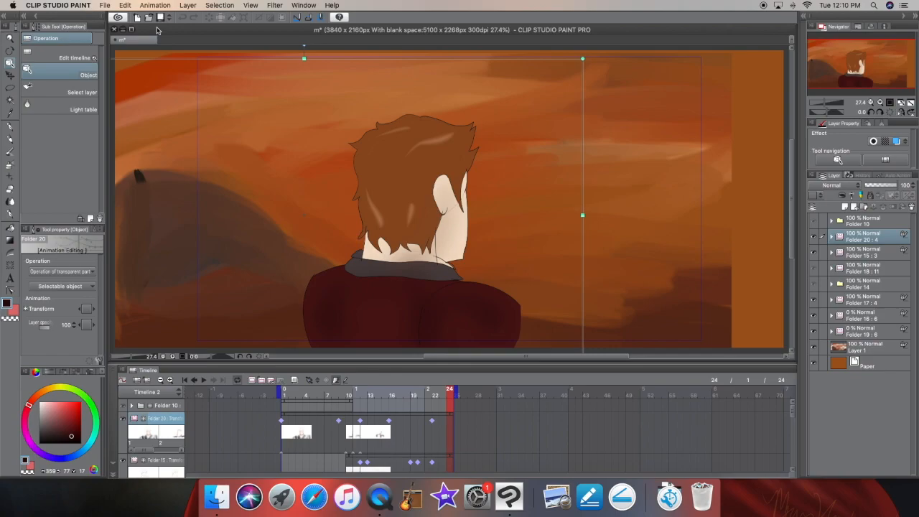
pyautogui.moveTo(466, 349)
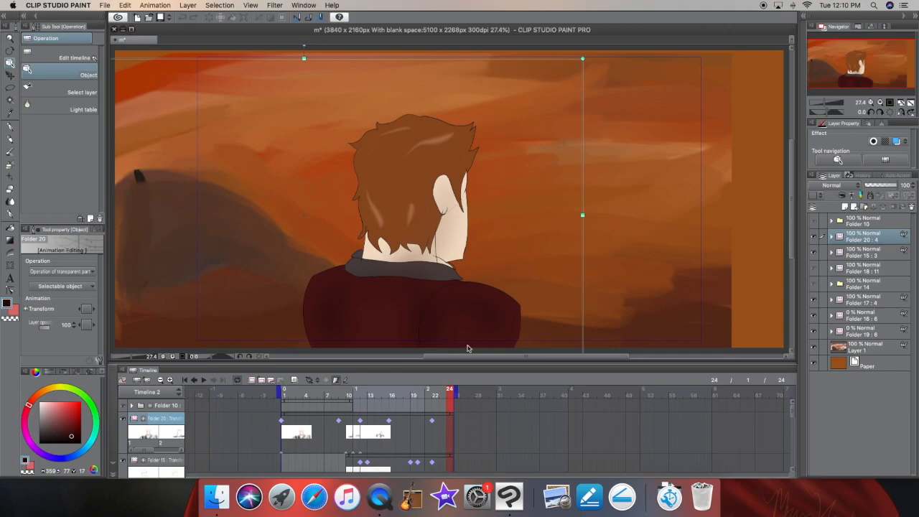
pyautogui.moveTo(527, 211)
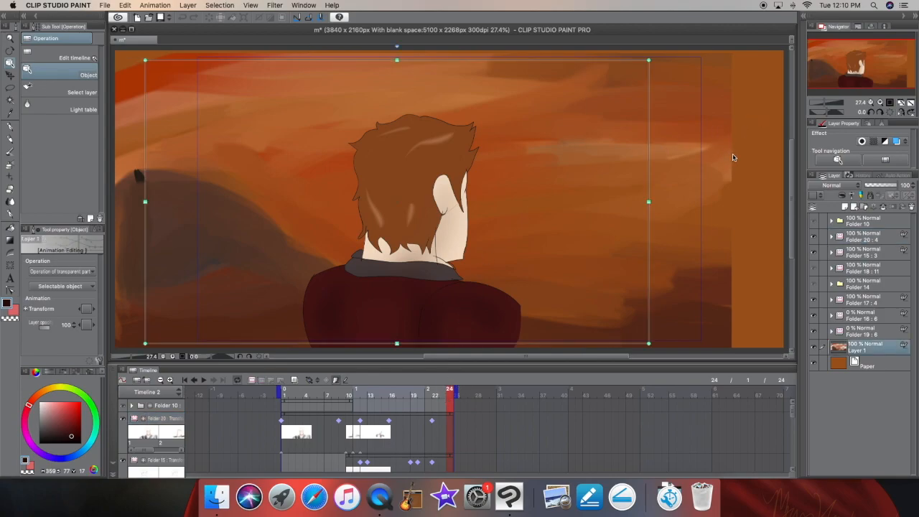
pyautogui.moveTo(735, 162)
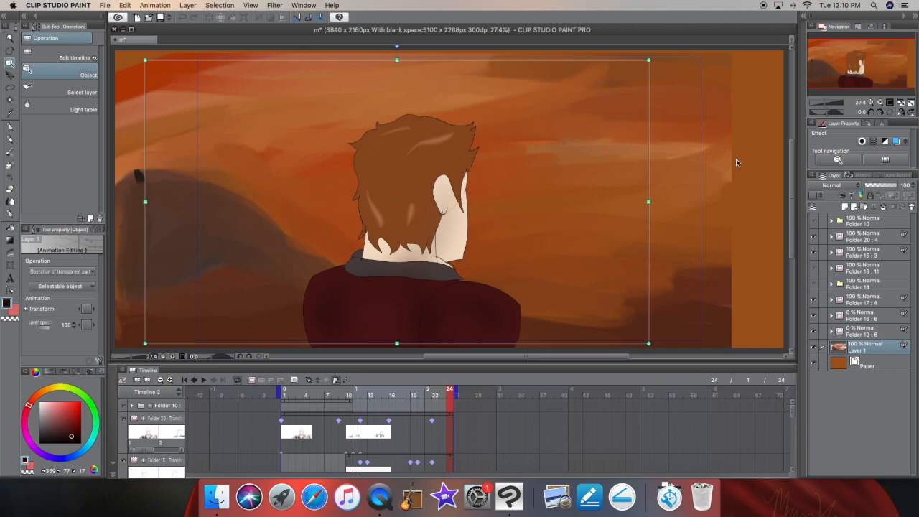
pyautogui.moveTo(816, 346)
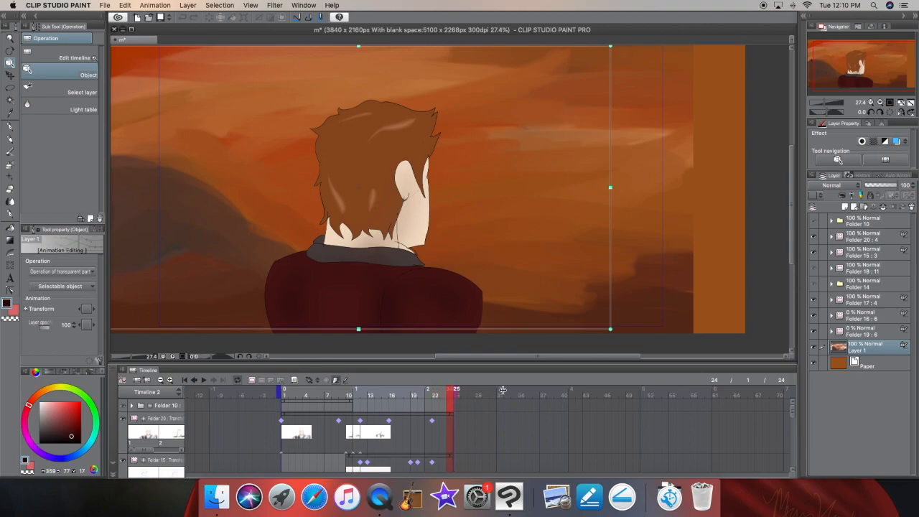
pyautogui.moveTo(478, 399)
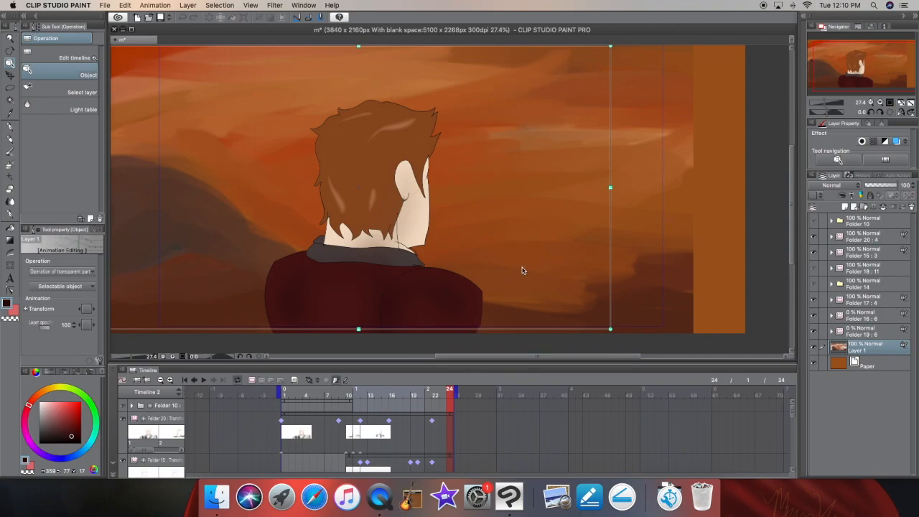
pyautogui.moveTo(821, 339)
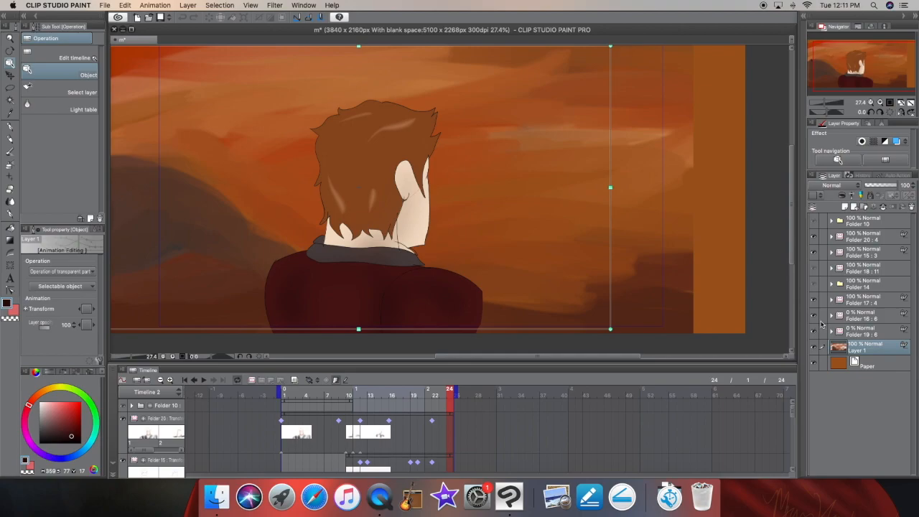
pyautogui.moveTo(812, 286)
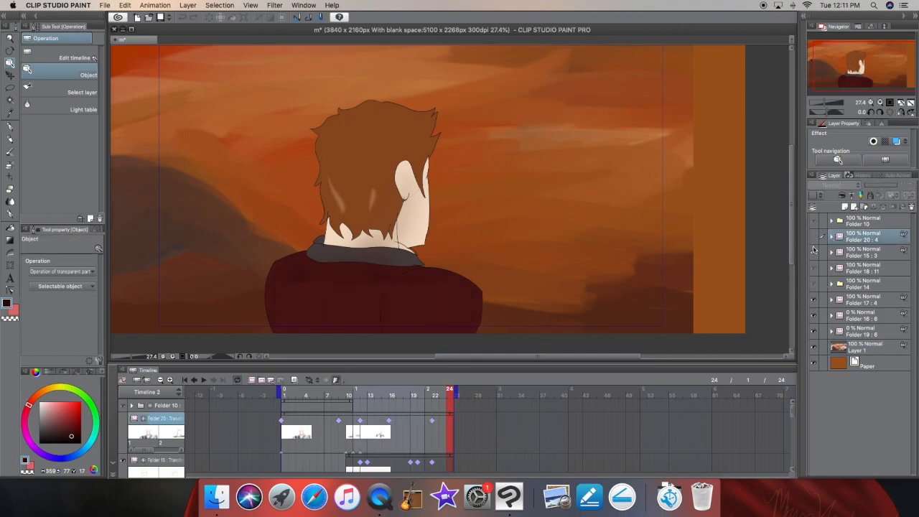
# - Expand the character animation folder and select the line drawing layer inside it
pyautogui.click(862, 237)
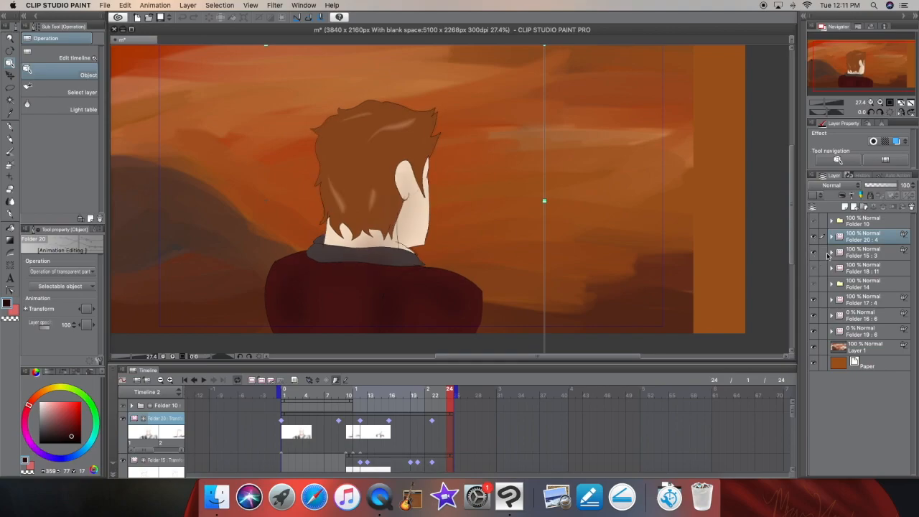
pyautogui.click(833, 253)
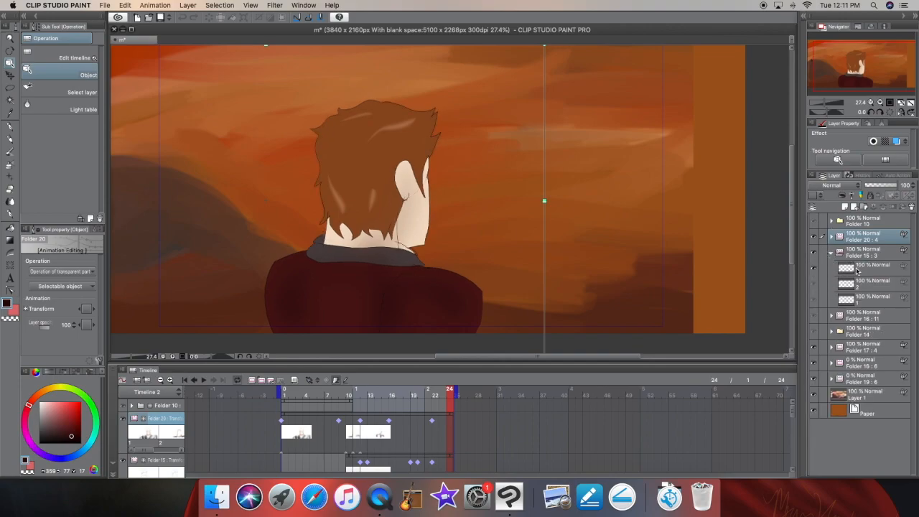
pyautogui.click(125, 6)
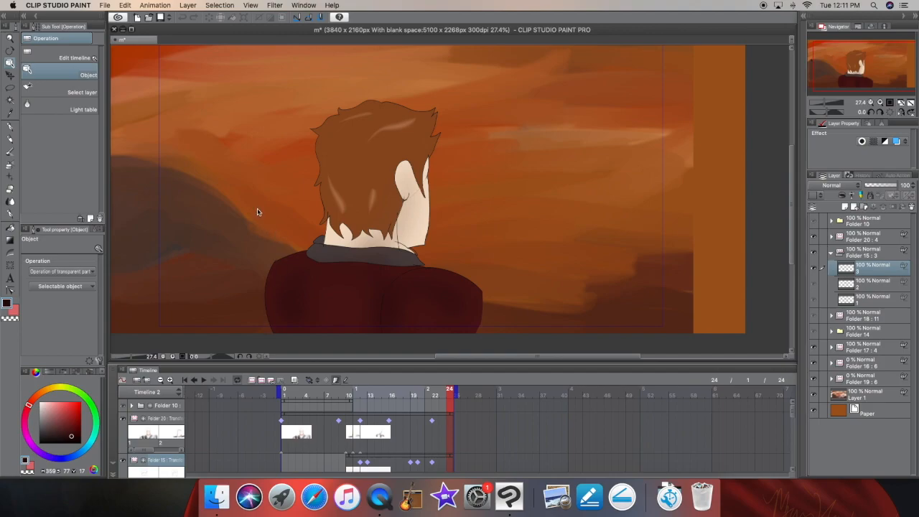
pyautogui.moveTo(210, 276)
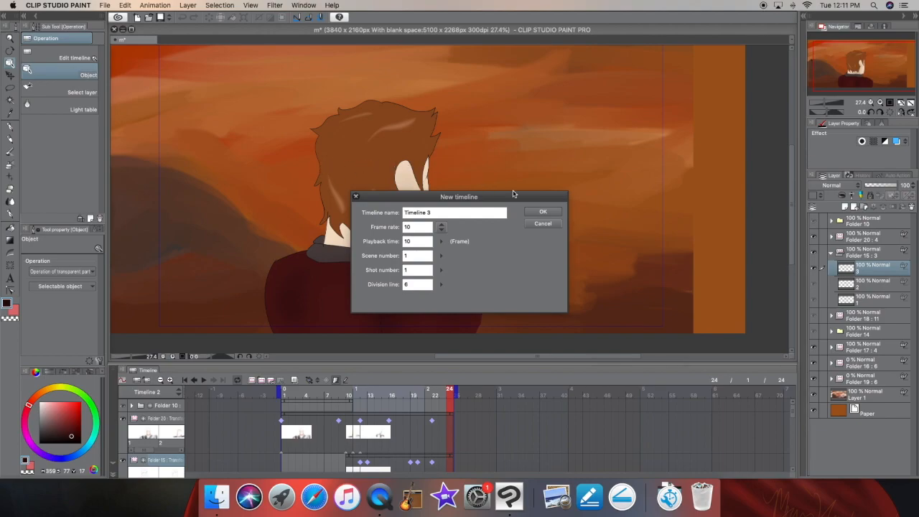
pyautogui.moveTo(459, 223)
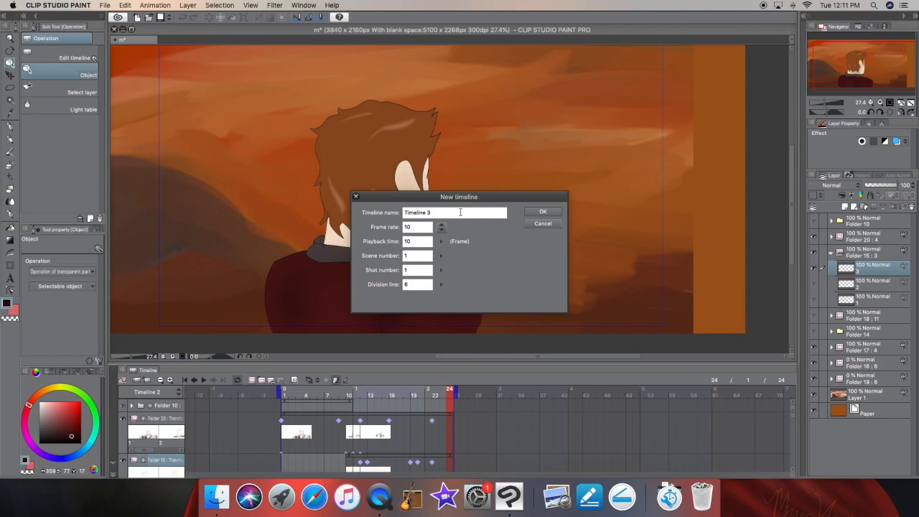
pyautogui.moveTo(572, 187)
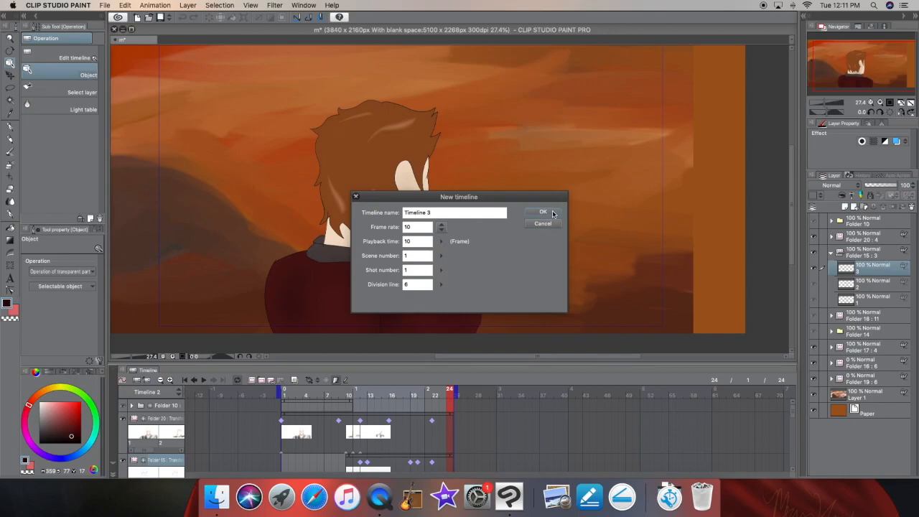
# - Confirm Timeline 3 at 10 fps with a 10-frame playback time
pyautogui.click(543, 212)
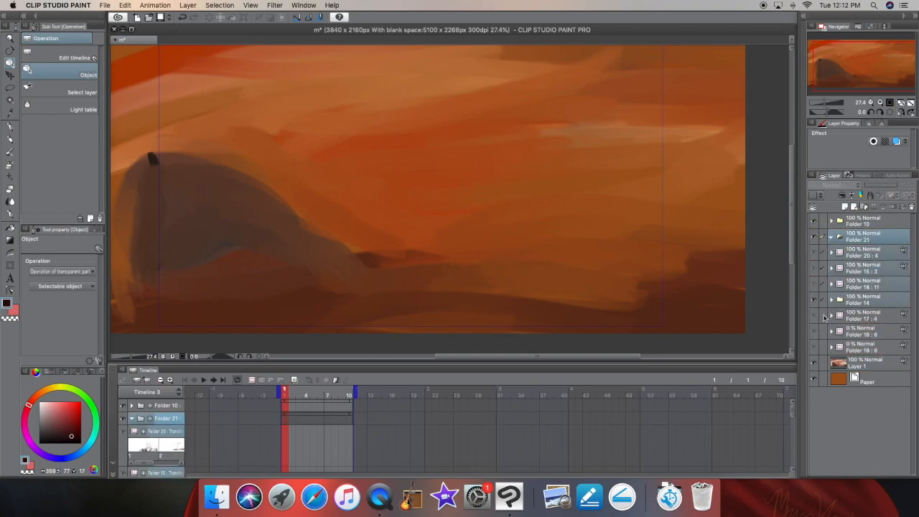
# - Assign layer 1, the copied line sketch, as the cel in frame 1 of the folder track
pyautogui.click(833, 239)
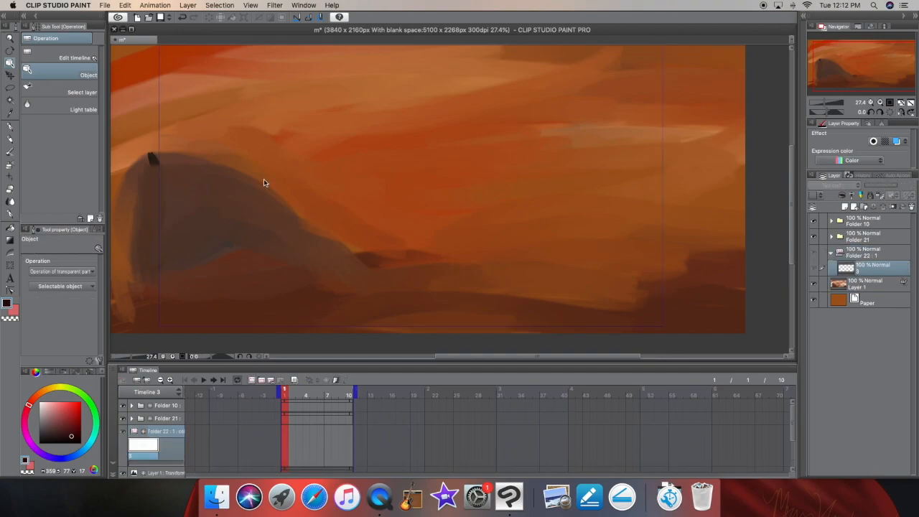
pyautogui.moveTo(529, 152)
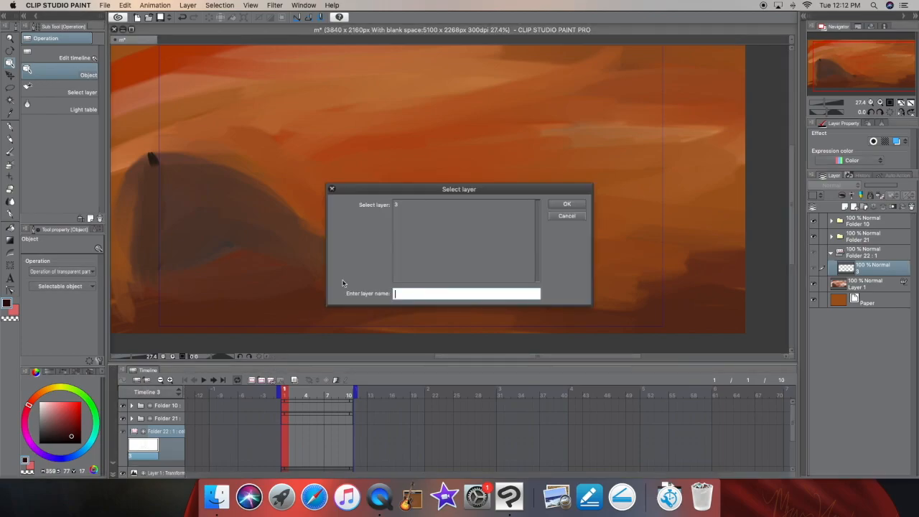
pyautogui.click(467, 204)
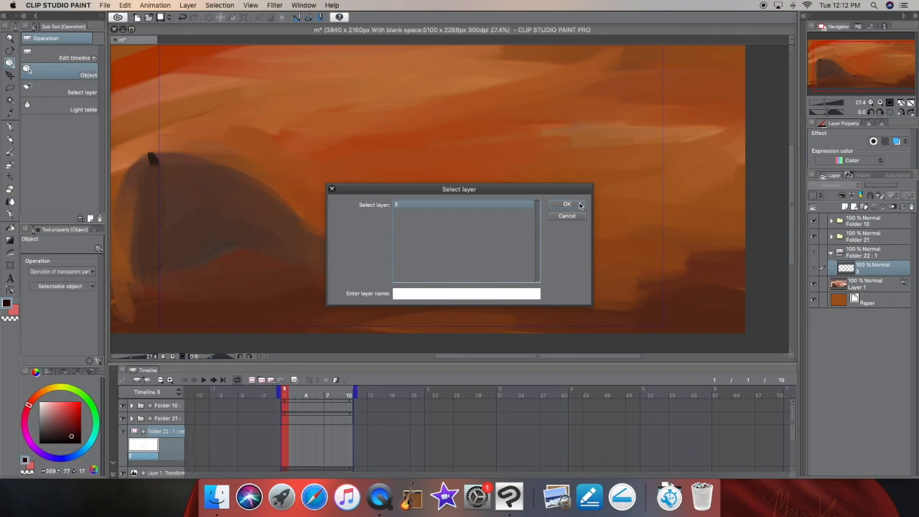
pyautogui.click(566, 204)
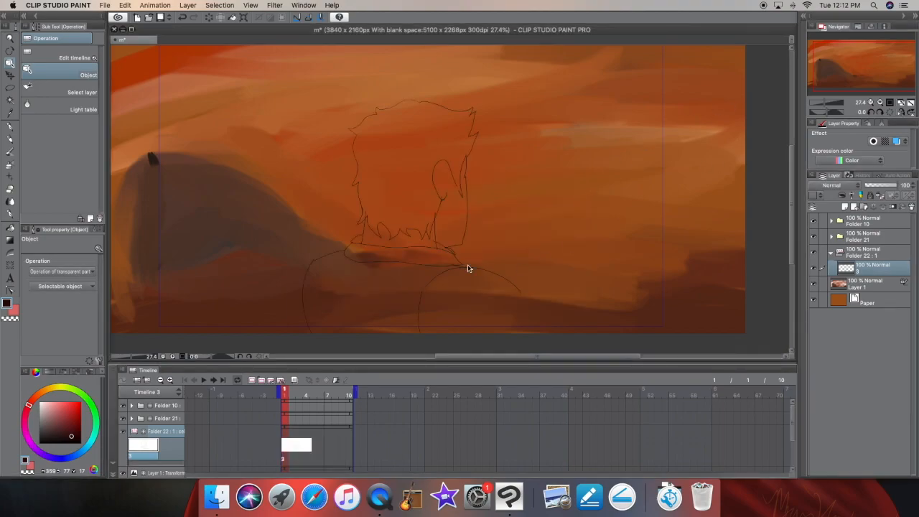
pyautogui.moveTo(475, 249)
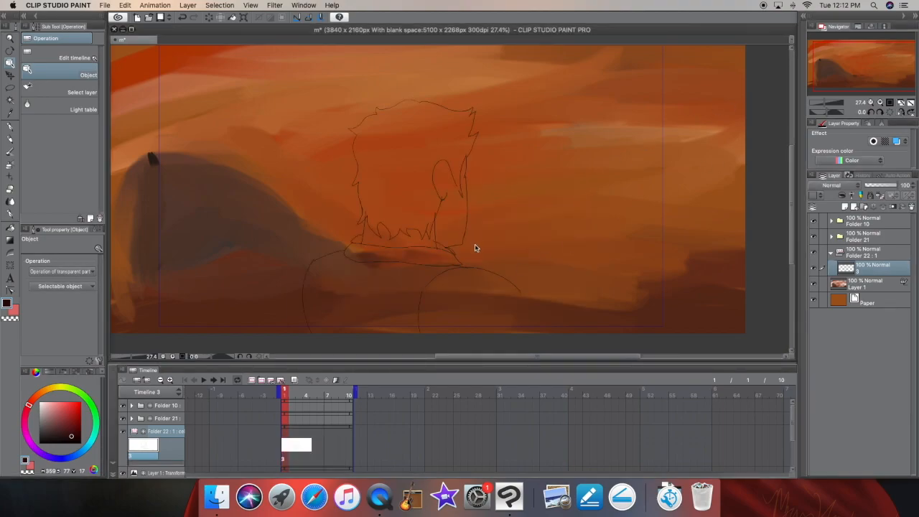
# - Expand the earlier animation folders so their cels show beside the new line layer
pyautogui.click(832, 237)
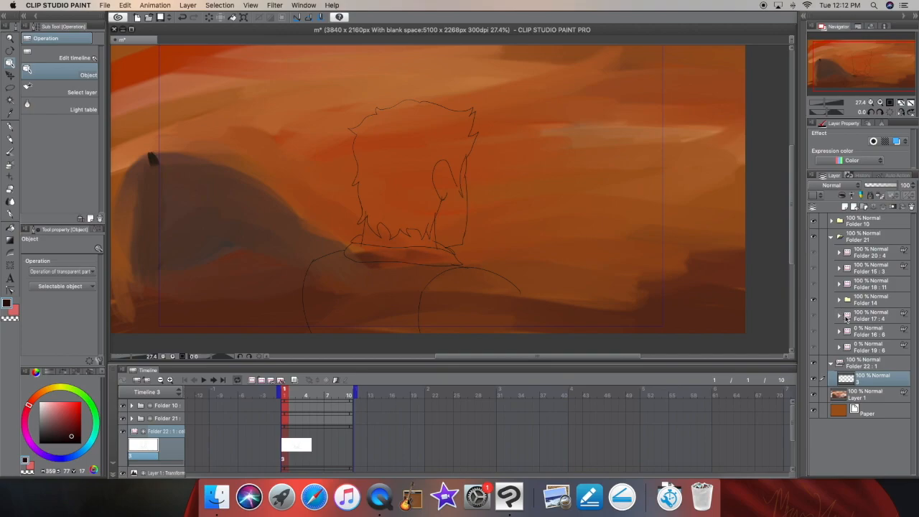
pyautogui.click(869, 268)
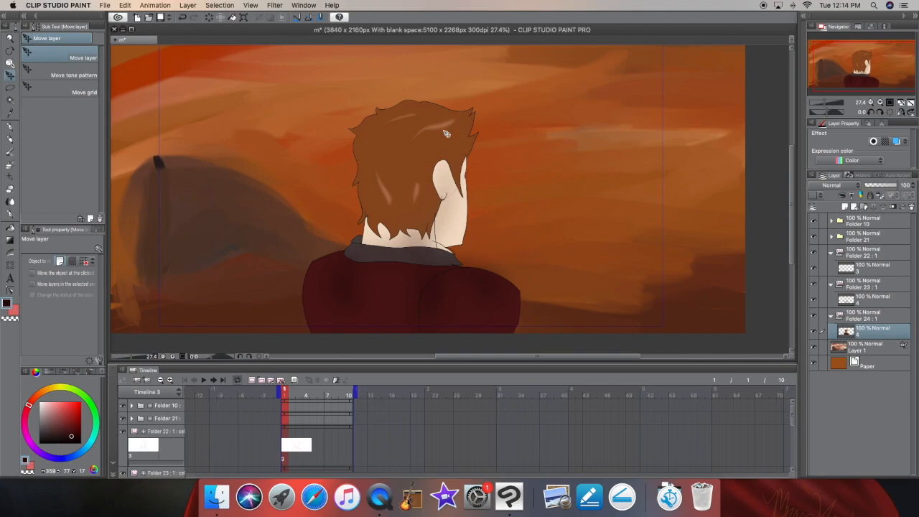
pyautogui.moveTo(343, 306)
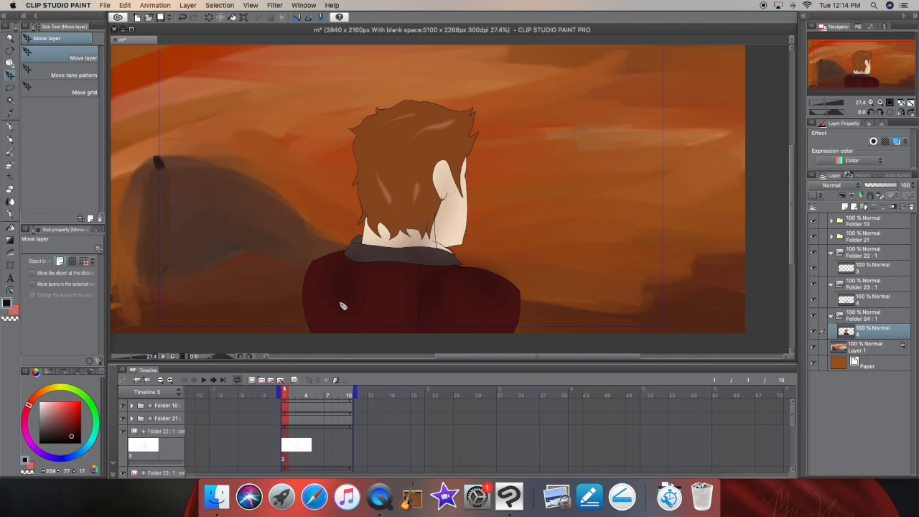